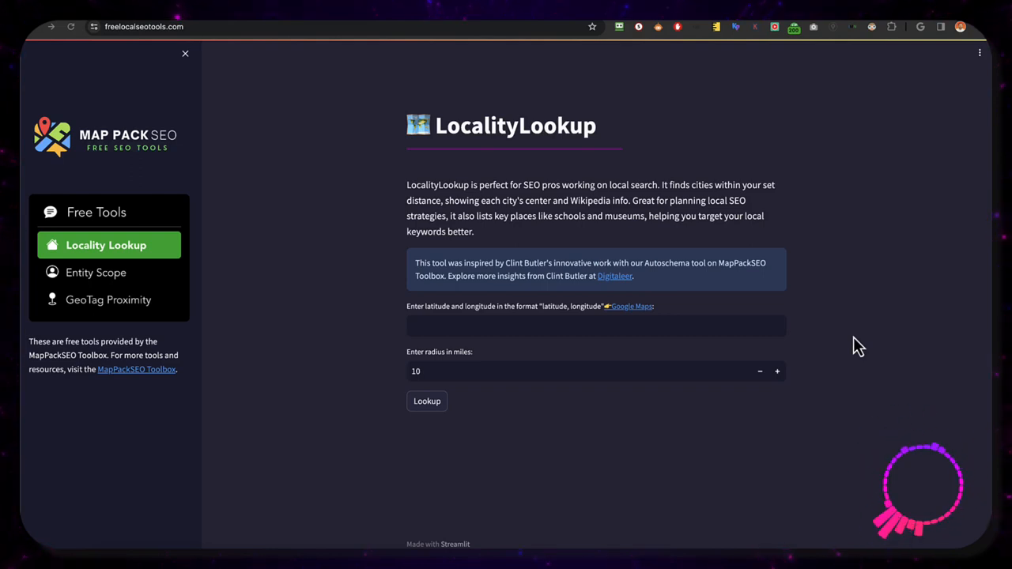
pyautogui.moveTo(123, 308)
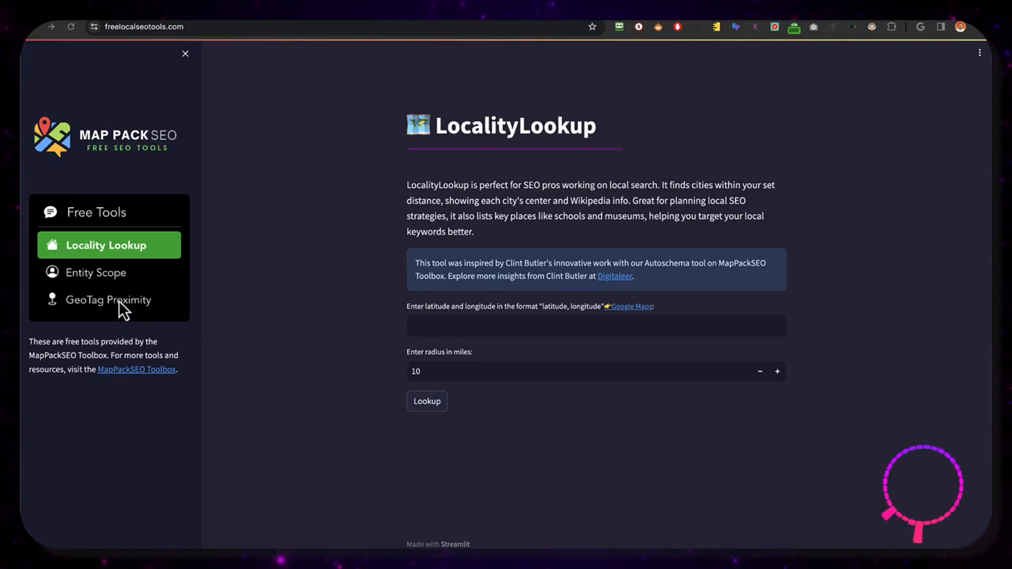
# Switch from LocalityLookup to the GeoTag Proximity tool in the Free Tools sidebar.
pyautogui.click(108, 300)
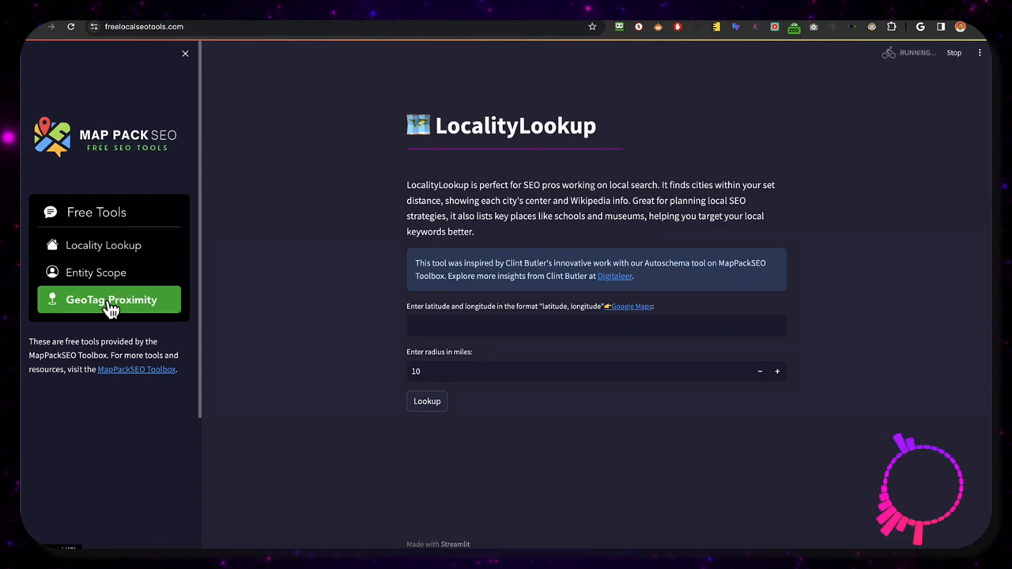
# Upload the JPEG photos from the MyPics folder into the Image Geotagging and Mapping App.
pyautogui.click(111, 301)
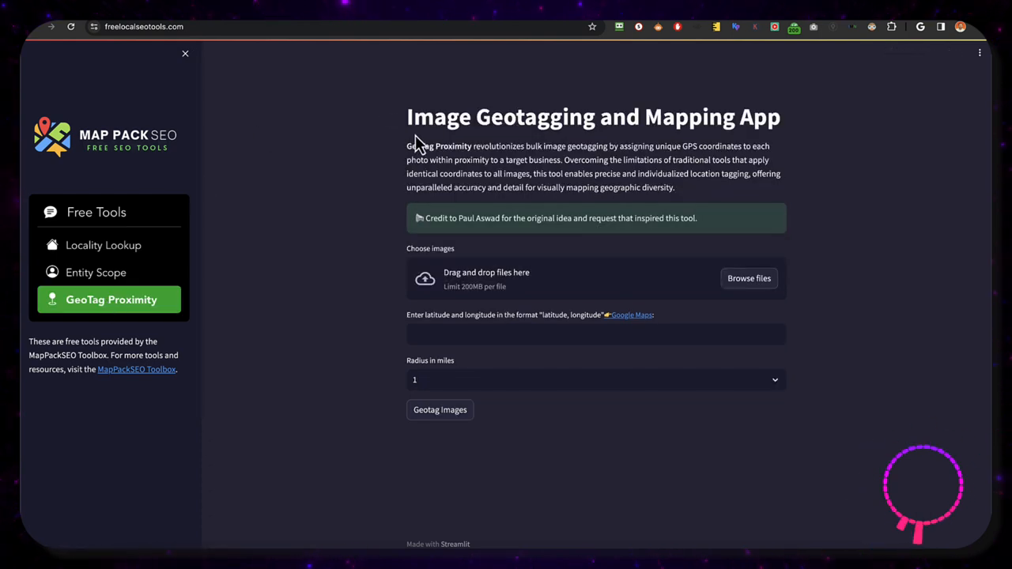
pyautogui.moveTo(477, 163)
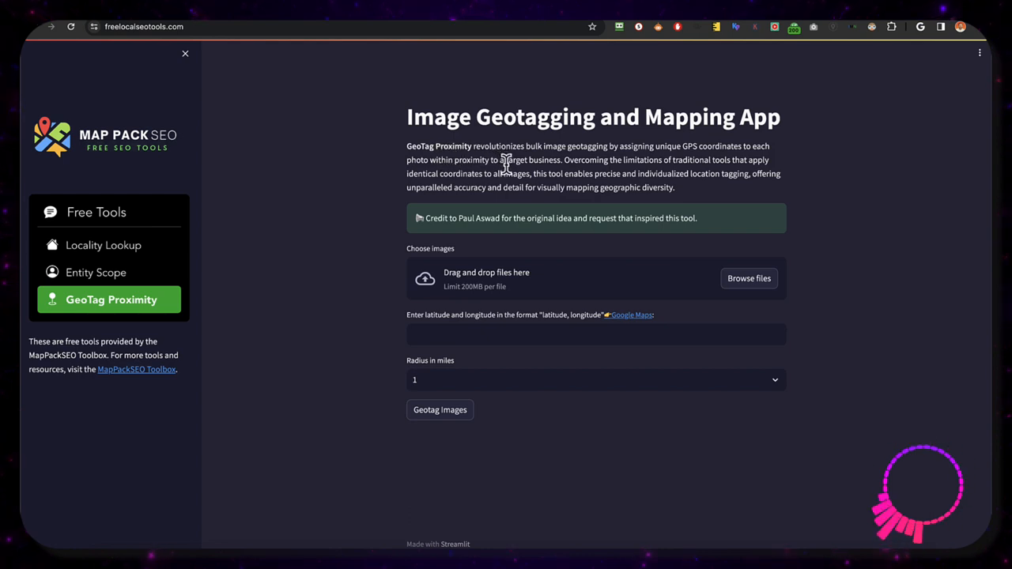
pyautogui.moveTo(530, 177)
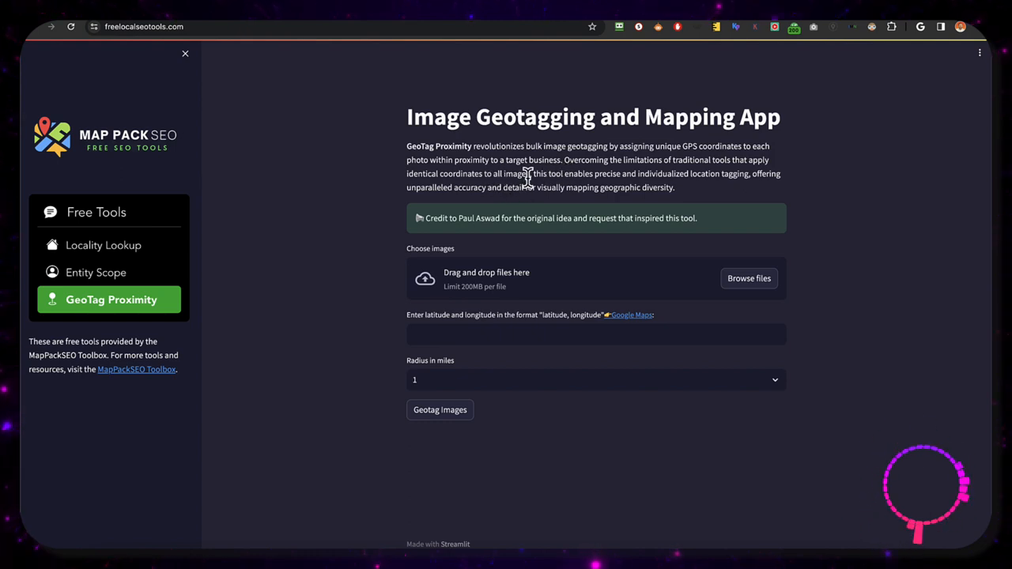
pyautogui.moveTo(457, 219)
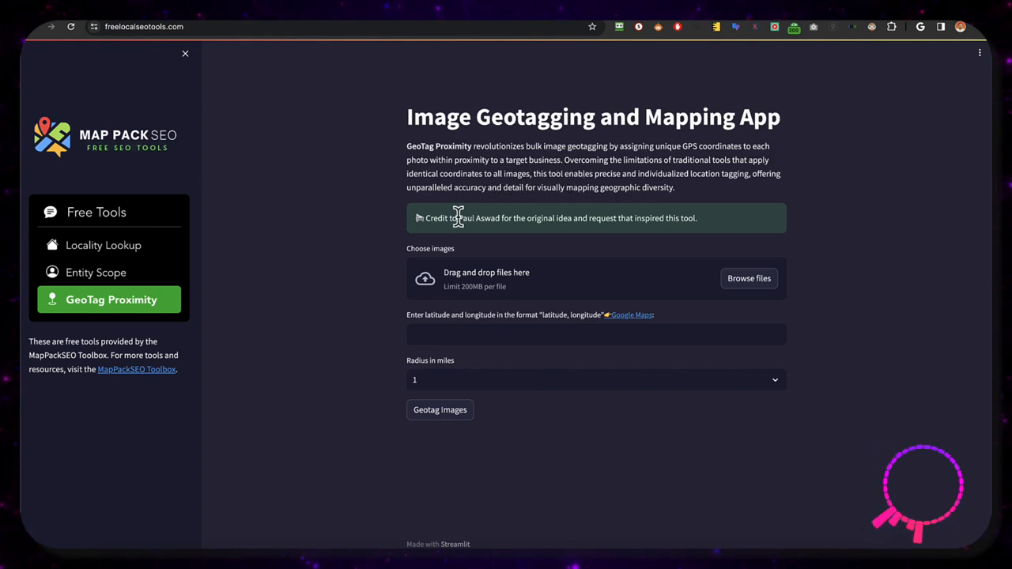
pyautogui.moveTo(514, 245)
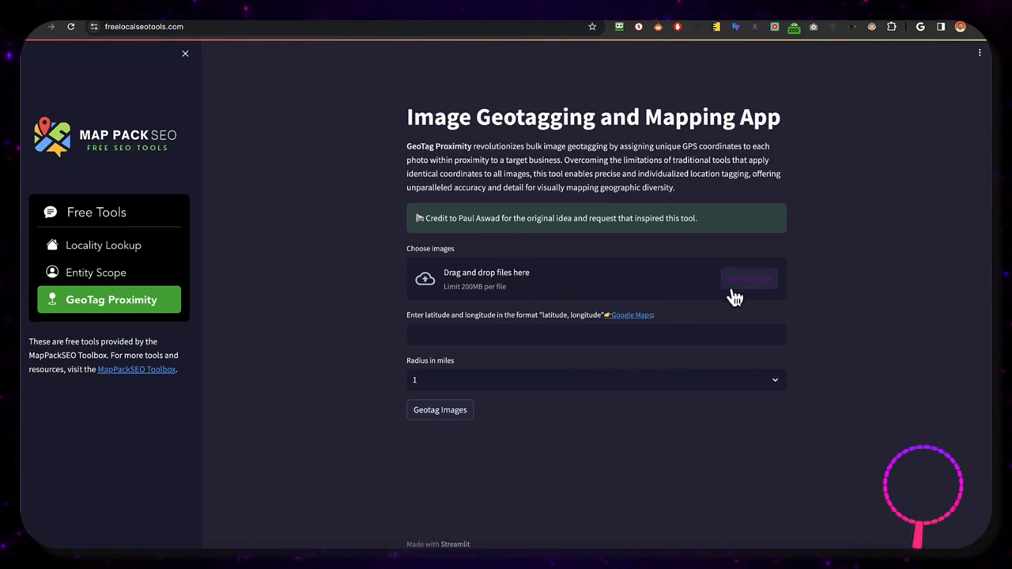
pyautogui.click(748, 279)
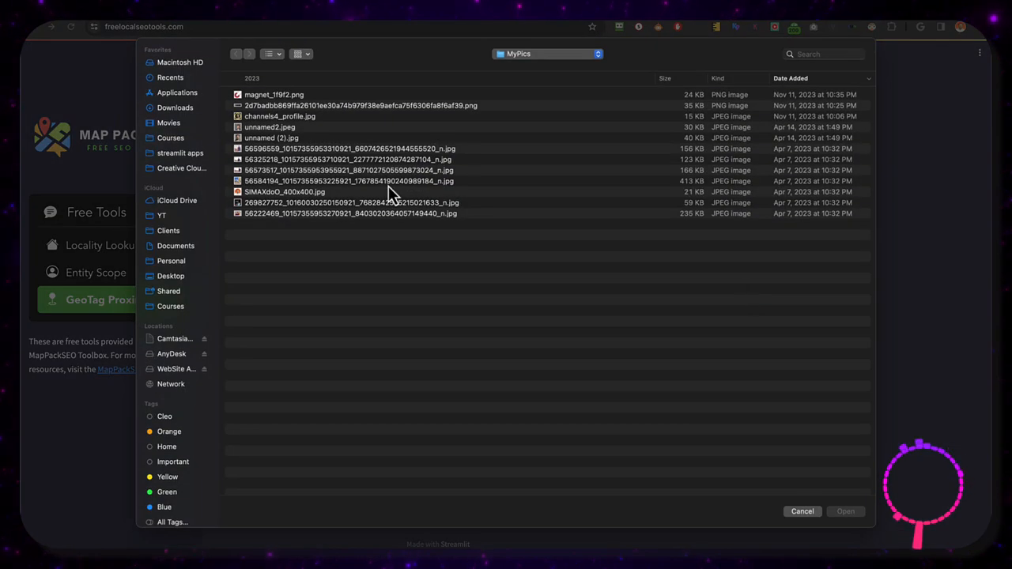
pyautogui.click(356, 149)
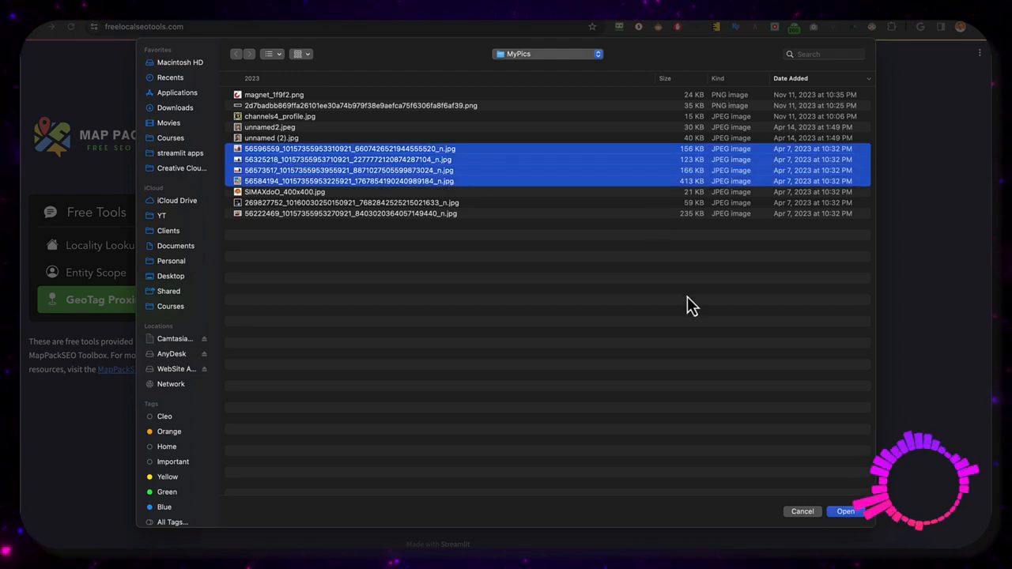
pyautogui.click(844, 511)
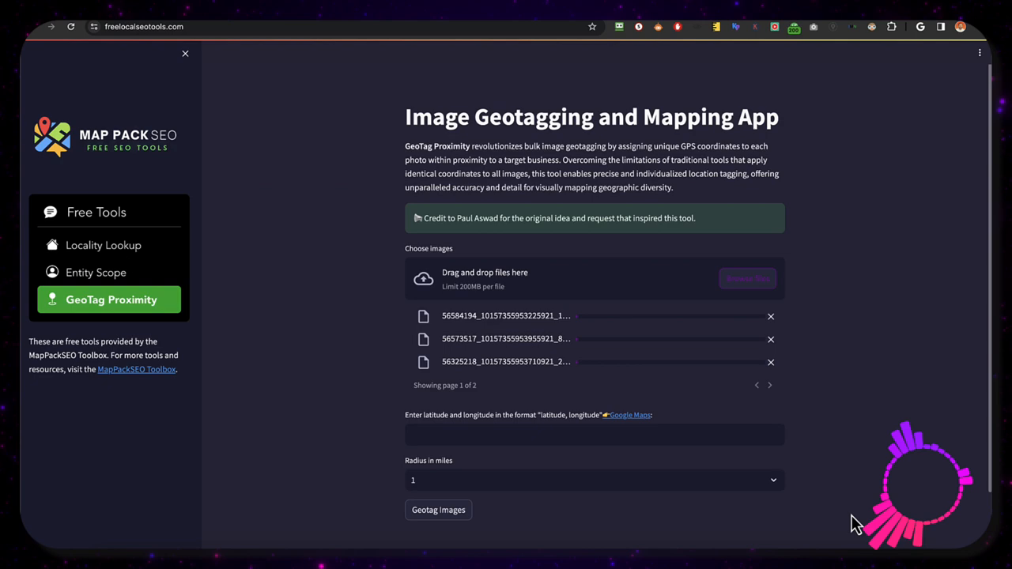
# Enter the target latitude/longitude, set a 2-mile radius, and run Geotag Images.
pyautogui.scroll(-3)
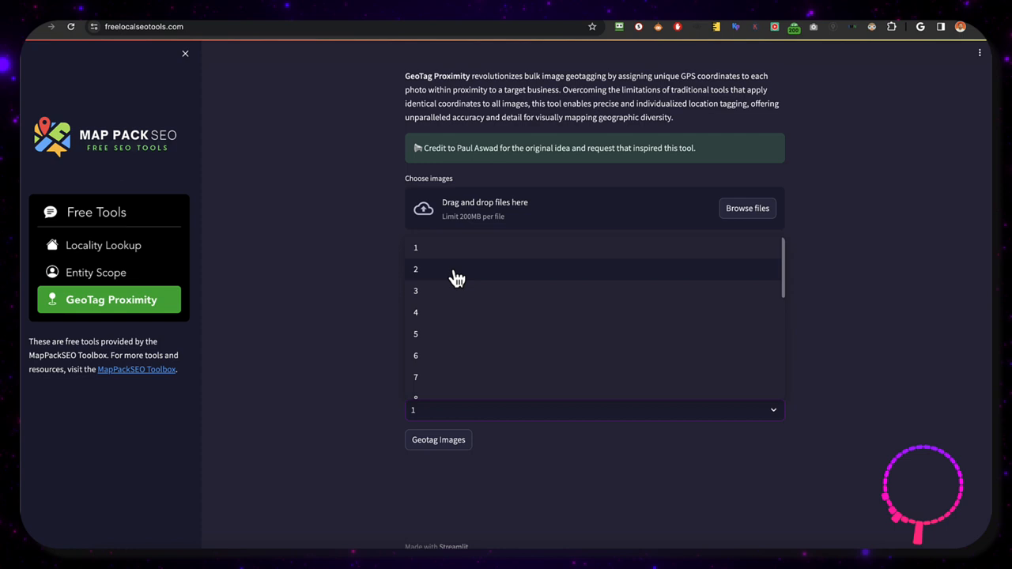
pyautogui.click(746, 209)
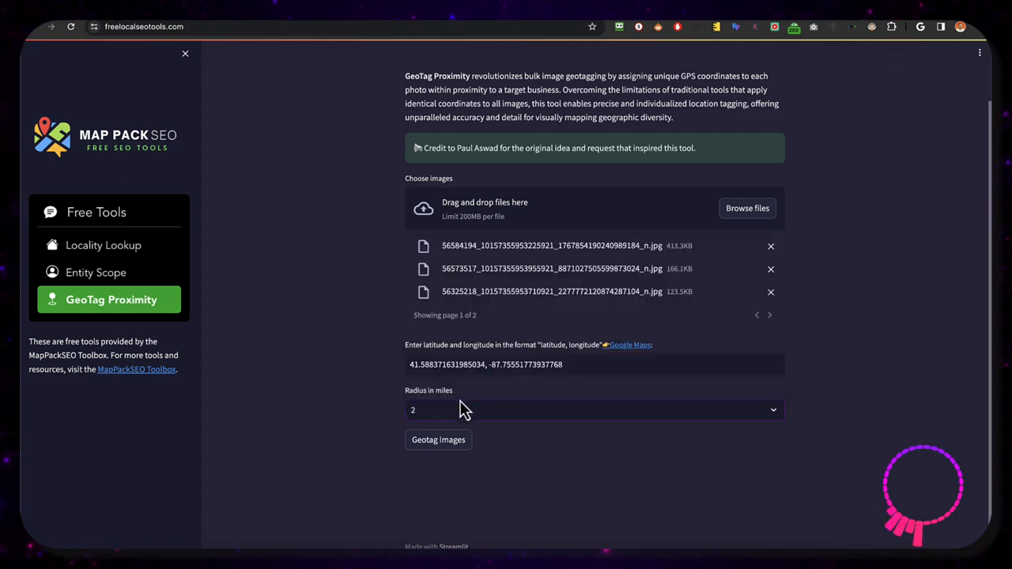
pyautogui.click(438, 440)
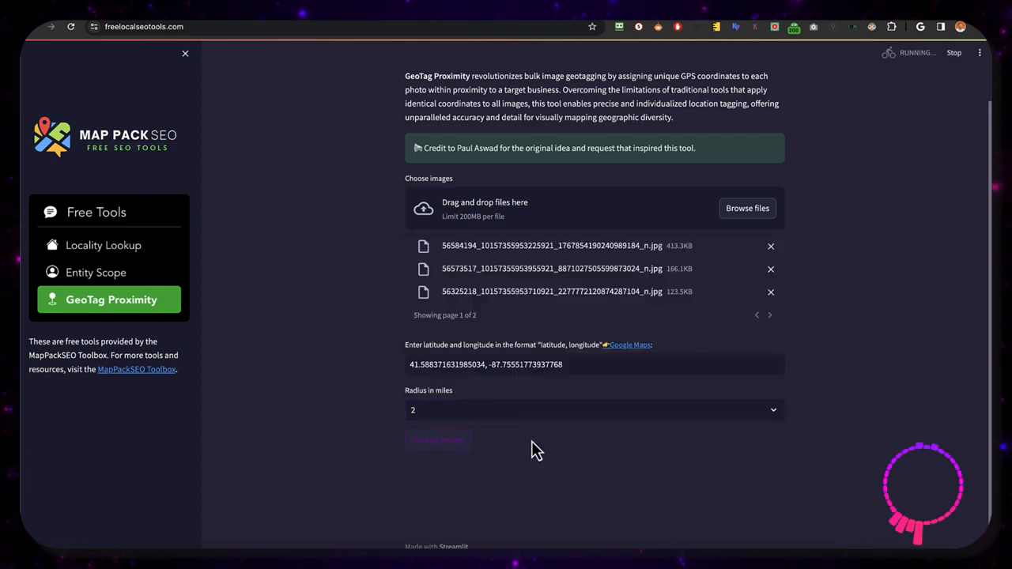
# View the red dots on the map near Oak Forest and Tinley Park, then download all geotagged images.
pyautogui.click(438, 442)
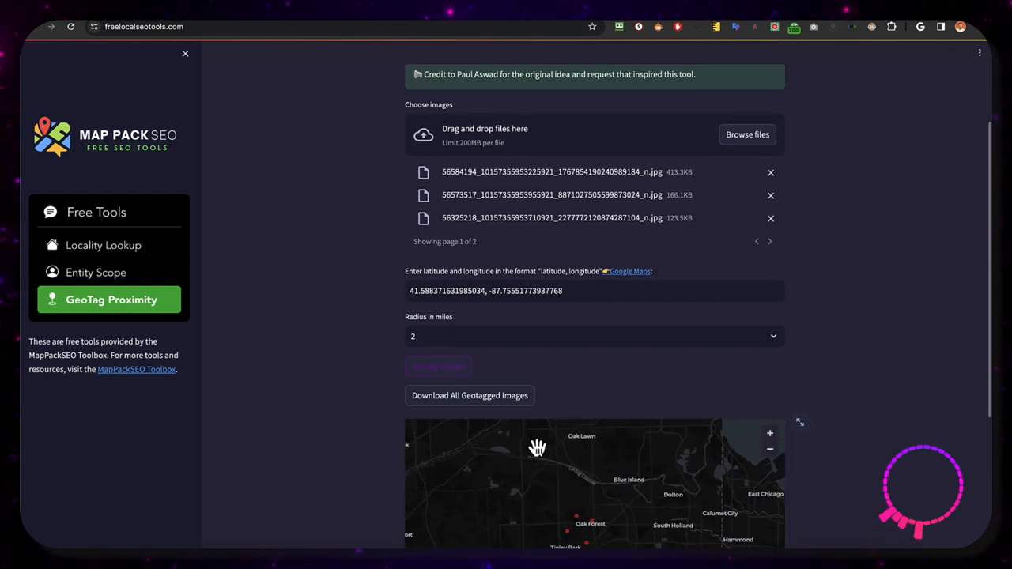
pyautogui.scroll(-3)
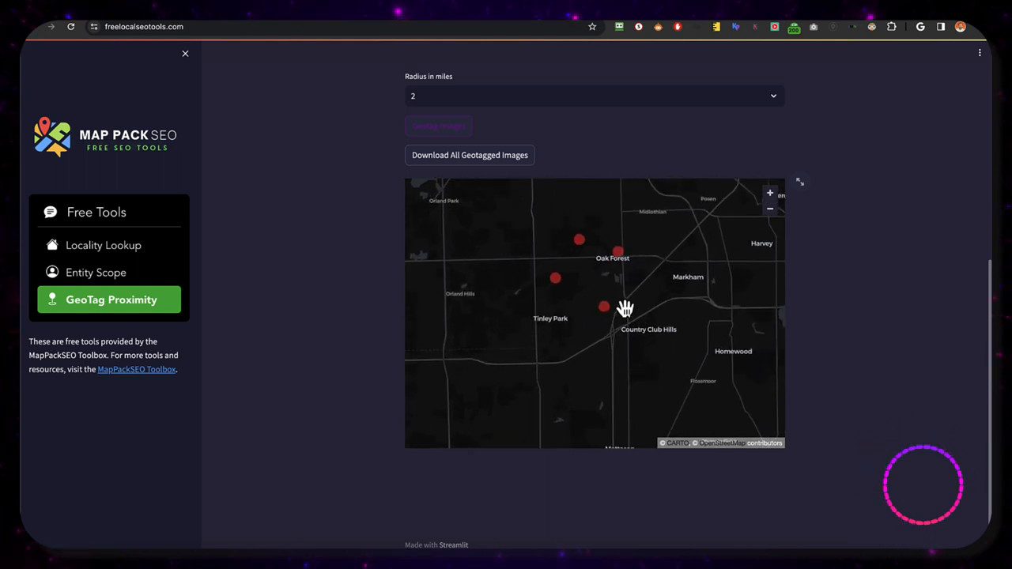
pyautogui.moveTo(624, 308); pyautogui.dragTo(573, 307)
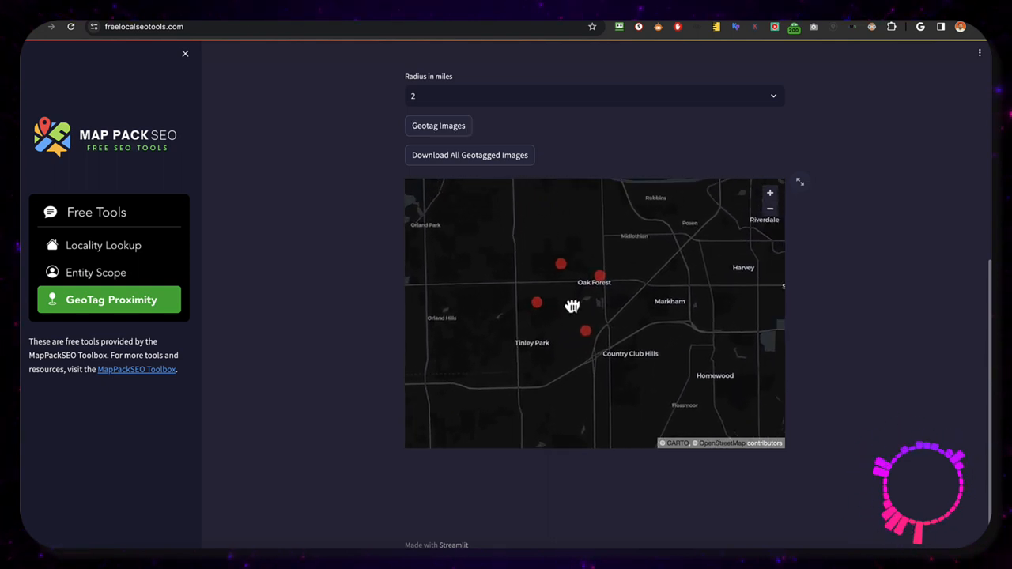
pyautogui.moveTo(572, 306); pyautogui.dragTo(575, 341)
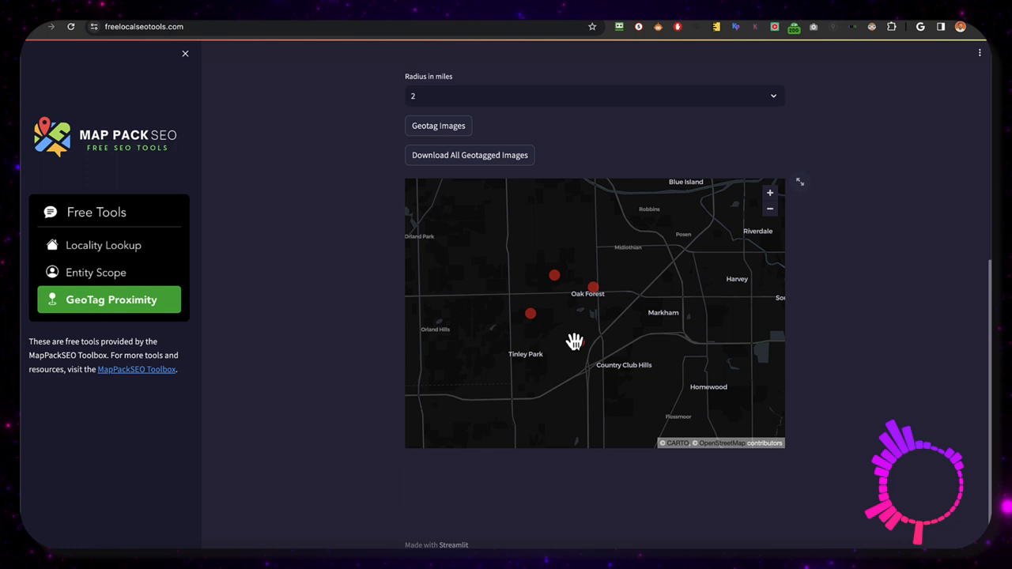
pyautogui.click(470, 155)
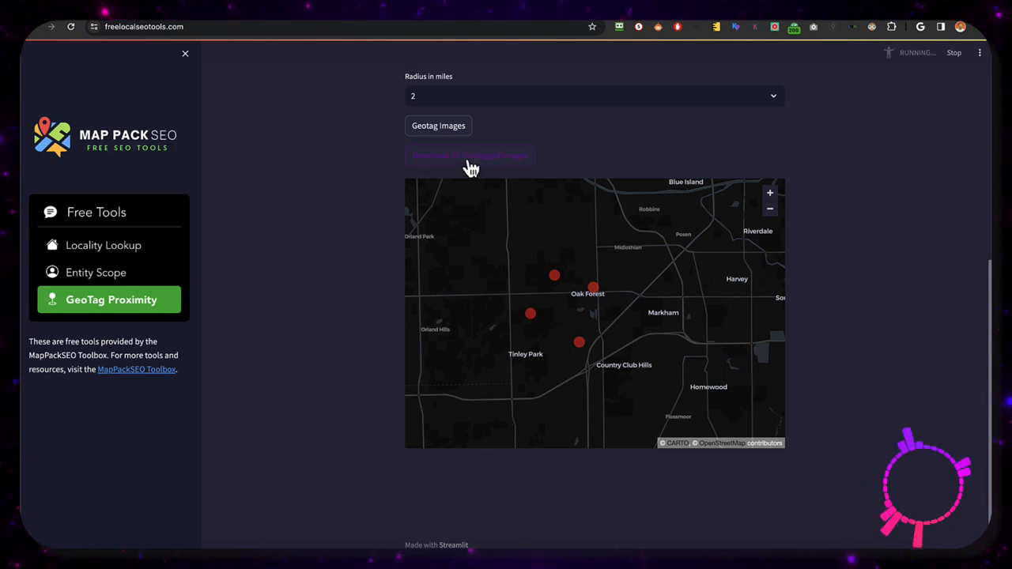